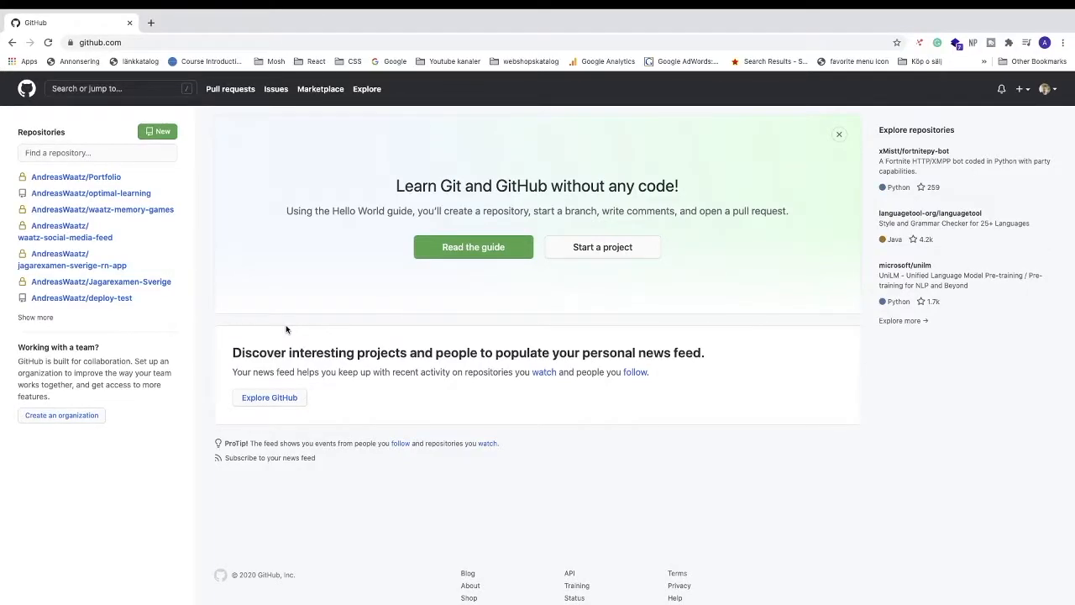
{"action": "mouse_move", "coordinate": [383, 314]}
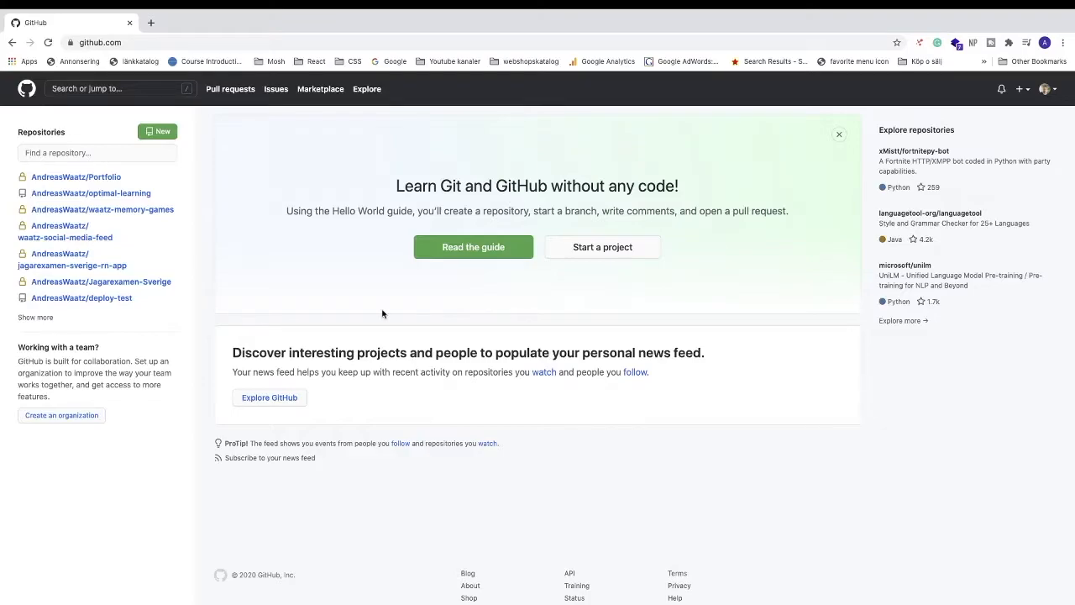
{"action": "mouse_move", "coordinate": [304, 206]}
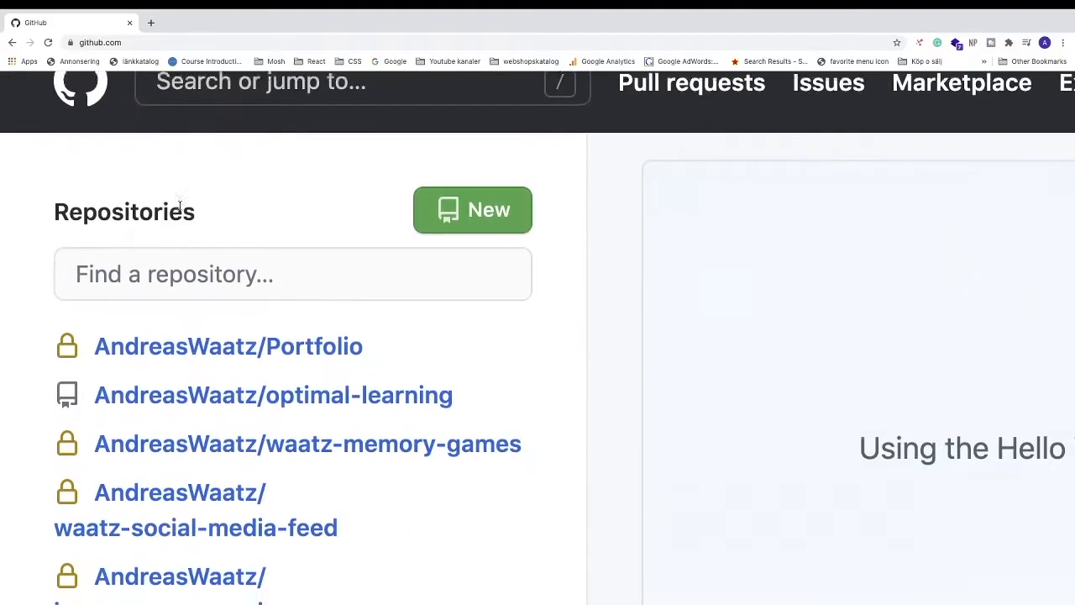
Scroll the dashboard's Repositories sidebar to find AndreasWaatz/Jagarexamen-Sverige.
{"action": "scroll", "scroll_direction": "down", "scroll_amount": 3}
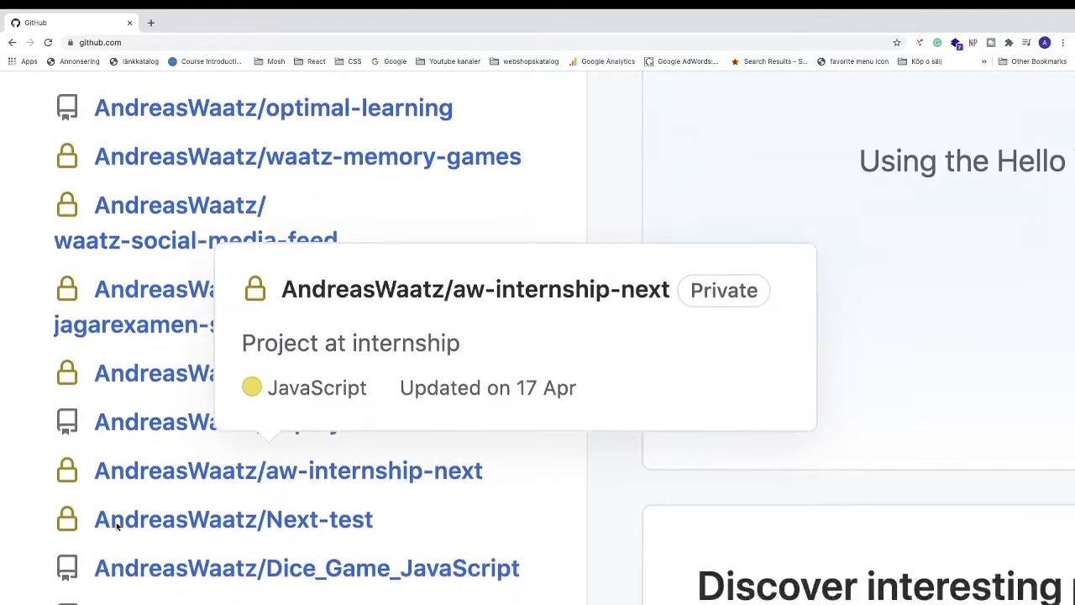
{"action": "scroll", "scroll_direction": "down", "scroll_amount": 3}
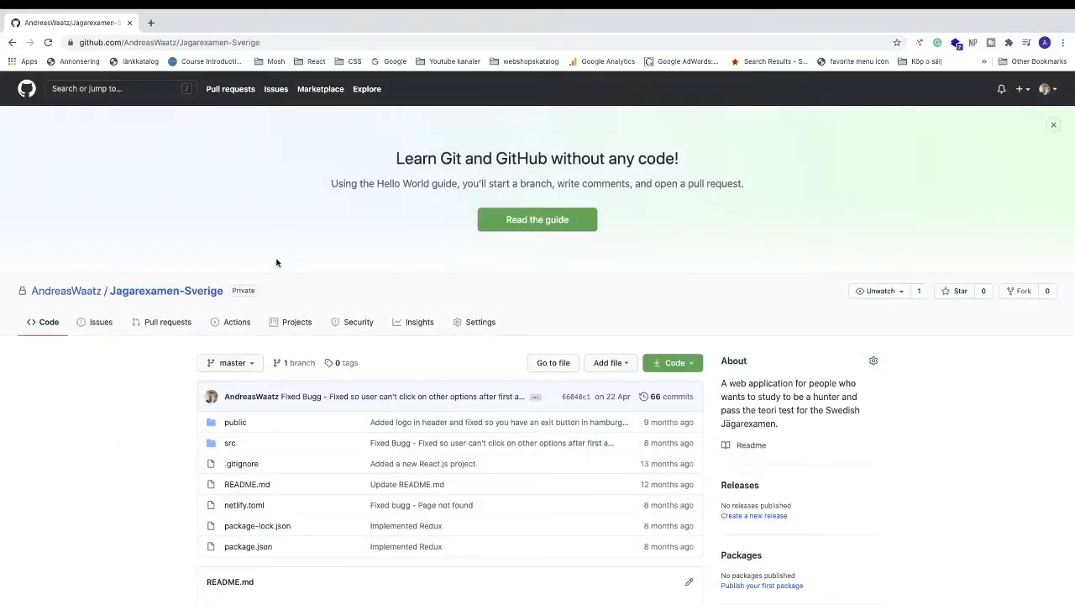
{"action": "mouse_move", "coordinate": [488, 304]}
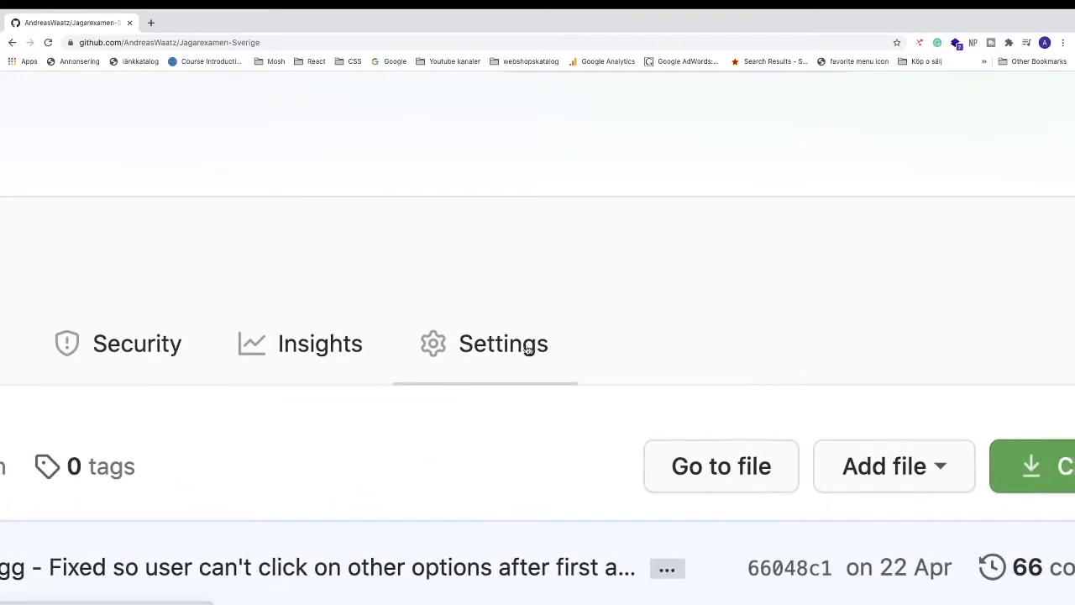
Open the Settings tab of the Jagarexamen-Sverige repository.
{"action": "left_click", "coordinate": [502, 342]}
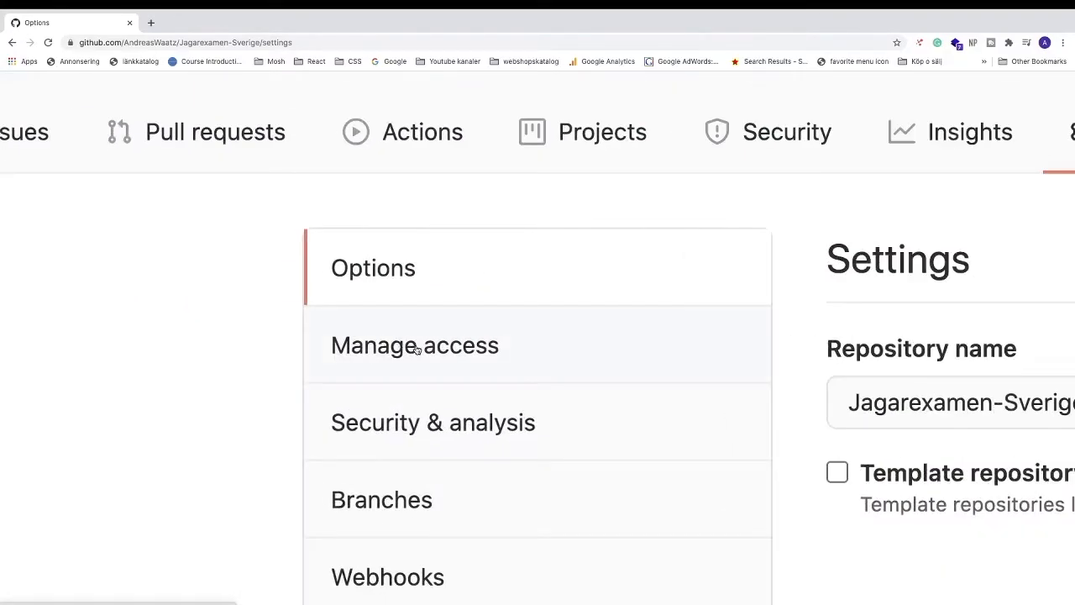
Go to Manage access and open the Invite a collaborator dialog.
{"action": "left_click", "coordinate": [414, 344]}
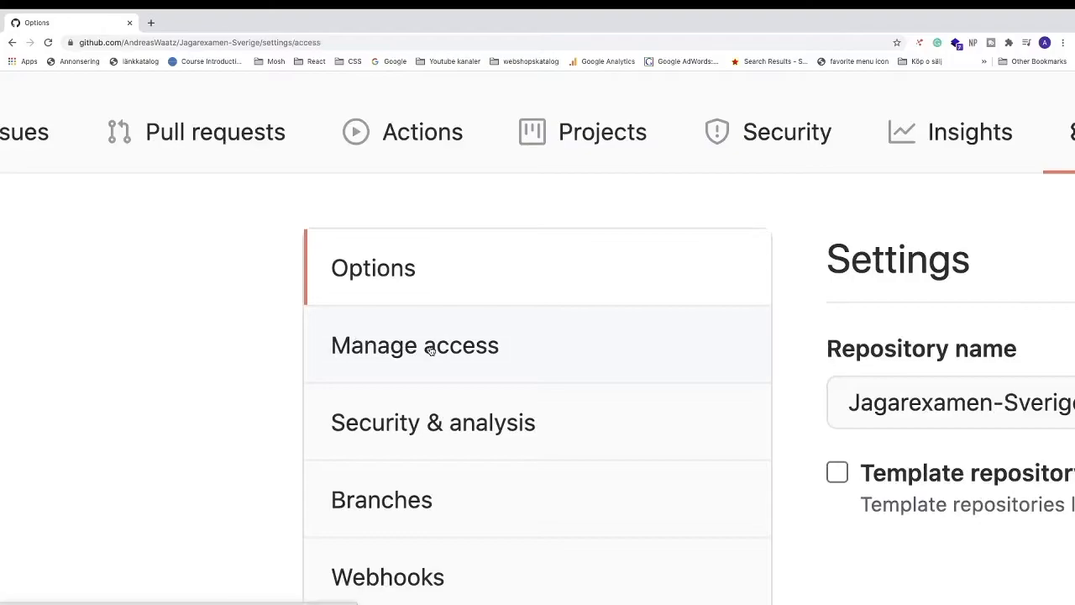
{"action": "left_click", "coordinate": [414, 344]}
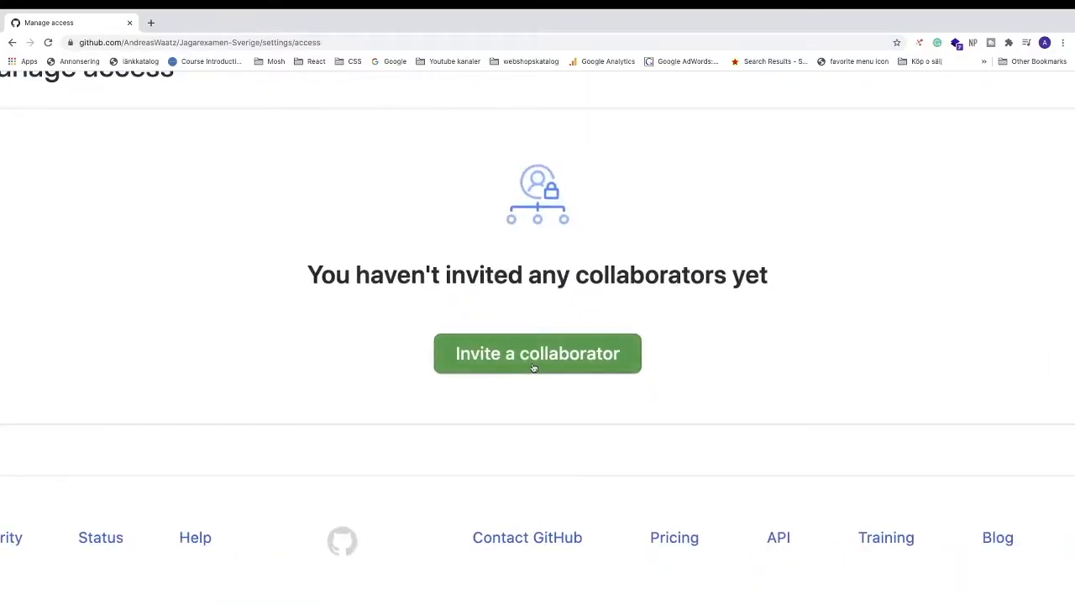
{"action": "left_click", "coordinate": [537, 353]}
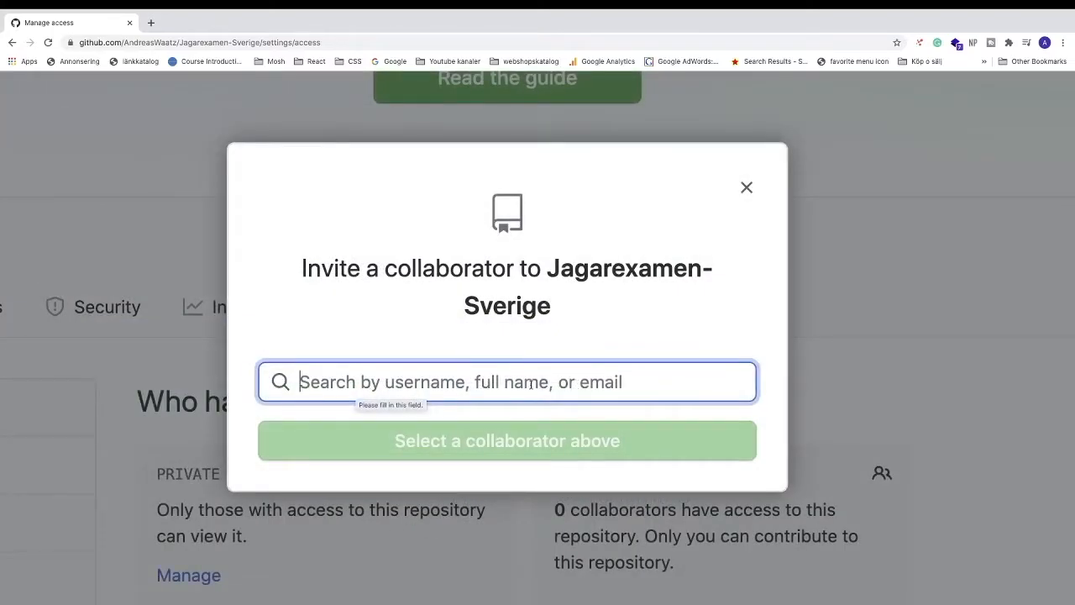
Search for 'waatzmedia' and send WaatzMedia a collaborator invitation.
{"action": "type", "text": "waatz"}
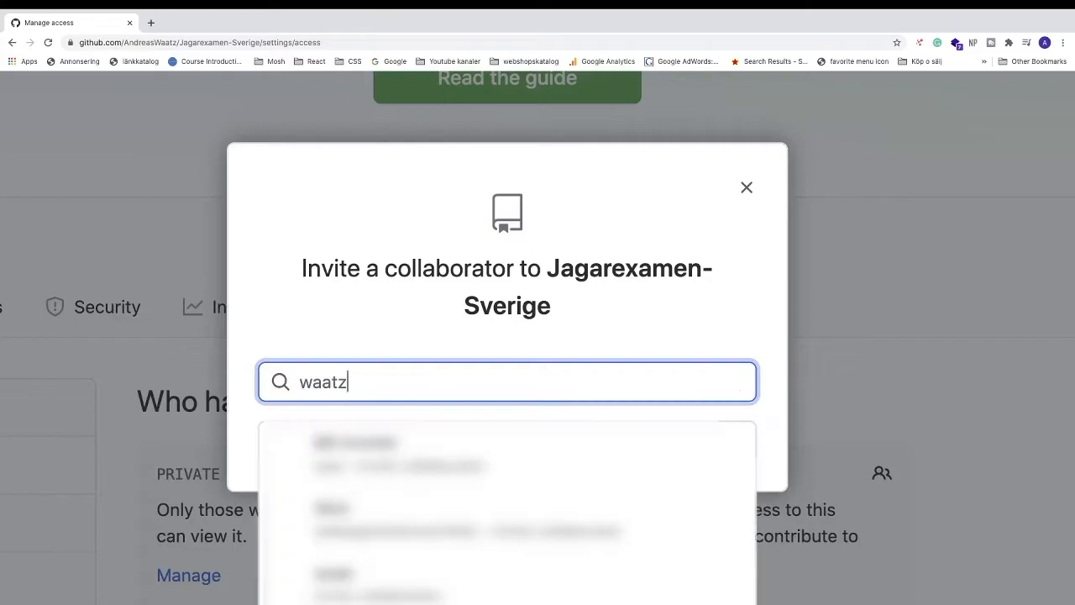
{"action": "type", "text": "media"}
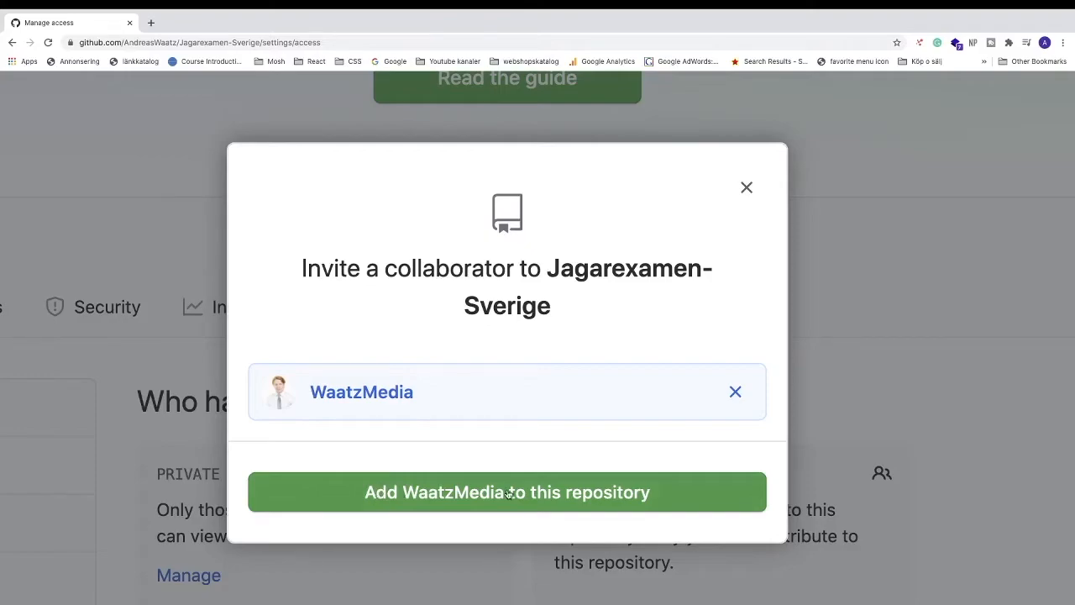
{"action": "mouse_move", "coordinate": [558, 494]}
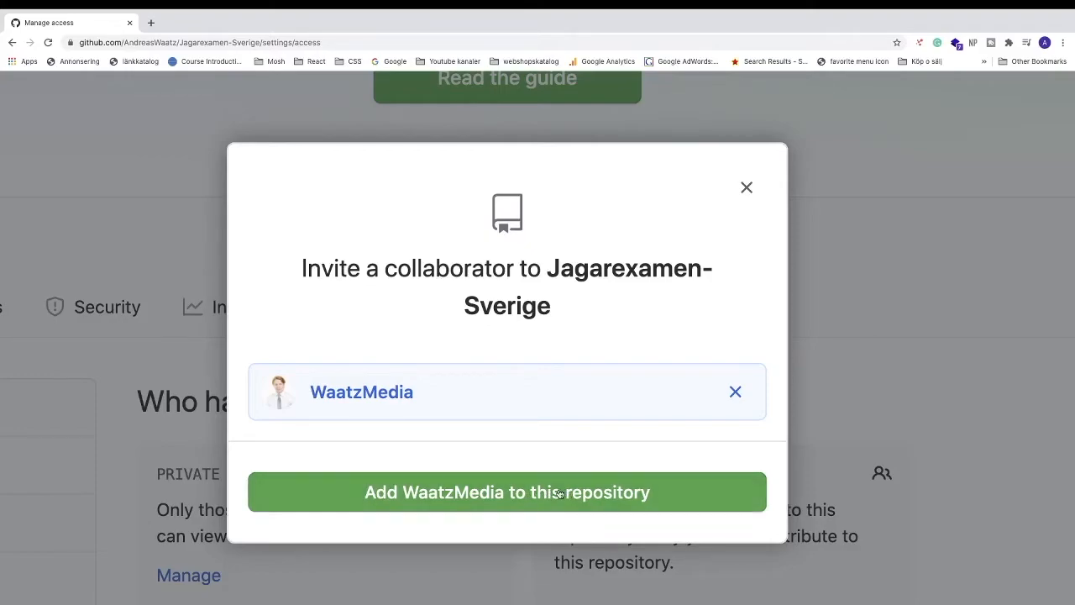
{"action": "left_click", "coordinate": [507, 491]}
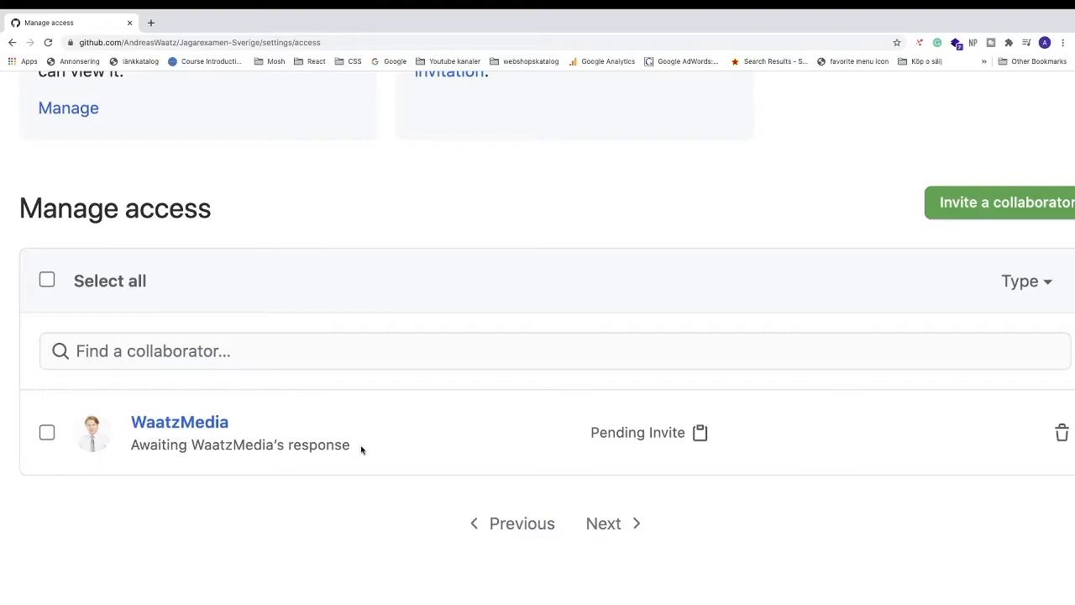
{"action": "mouse_move", "coordinate": [728, 437]}
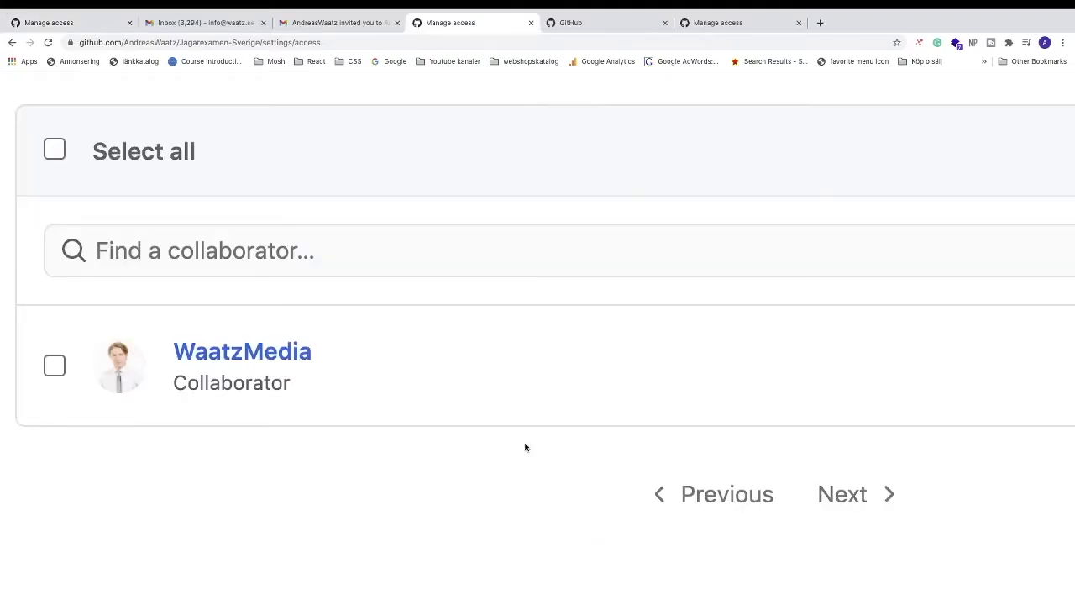
{"action": "mouse_move", "coordinate": [468, 417]}
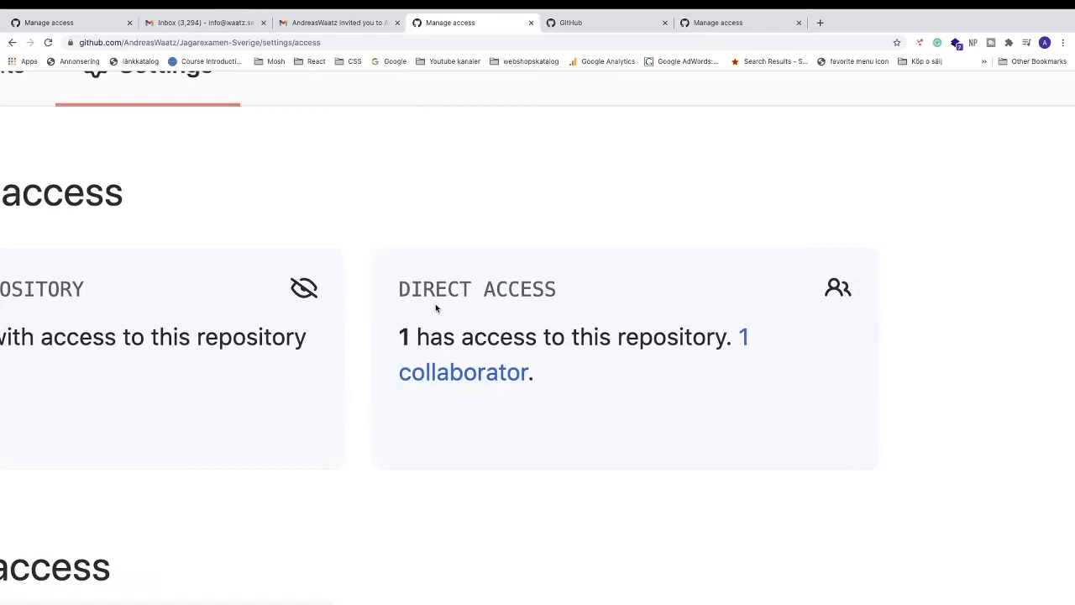
{"action": "mouse_move", "coordinate": [439, 349]}
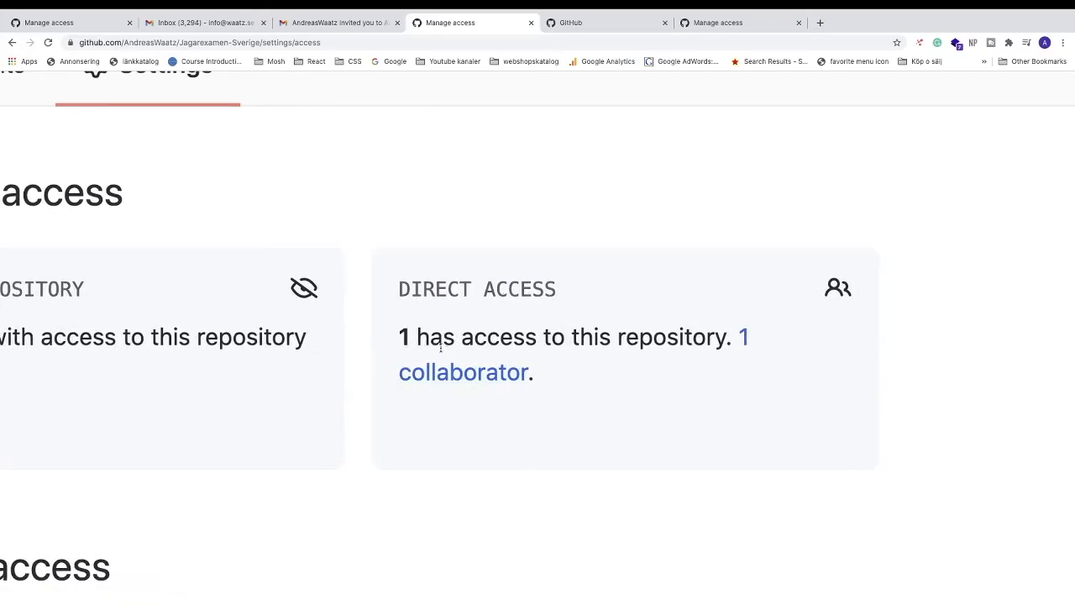
{"action": "mouse_move", "coordinate": [744, 343]}
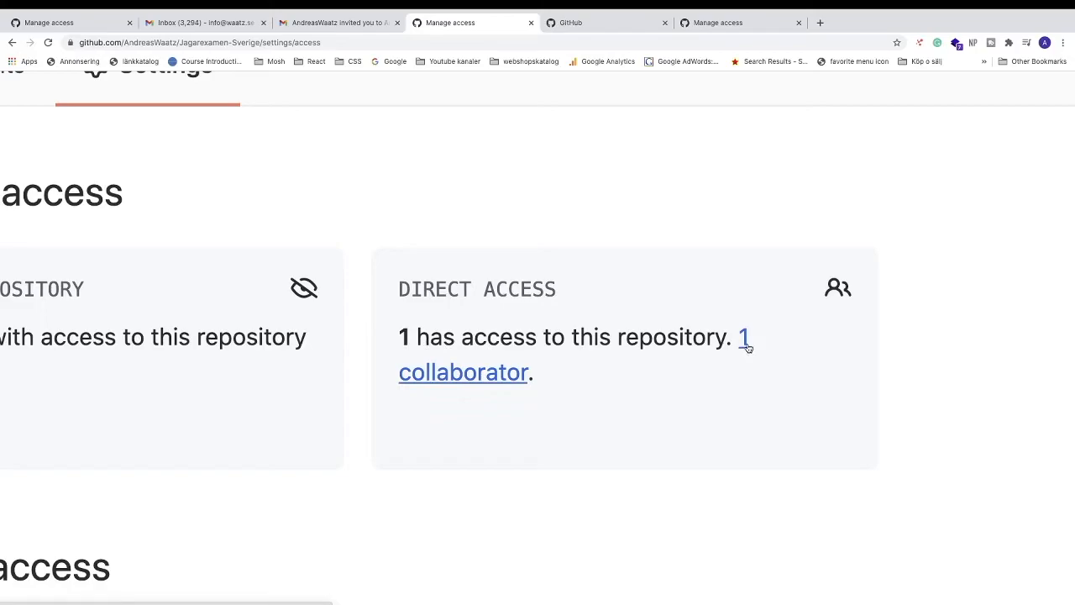
{"action": "mouse_move", "coordinate": [1010, 126]}
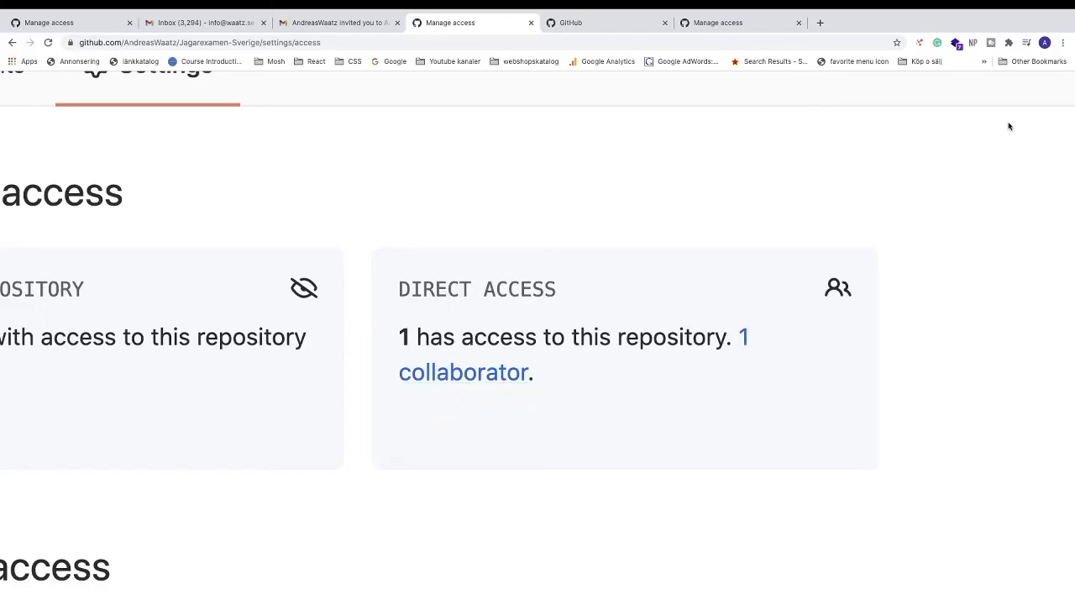
{"action": "mouse_move", "coordinate": [377, 290]}
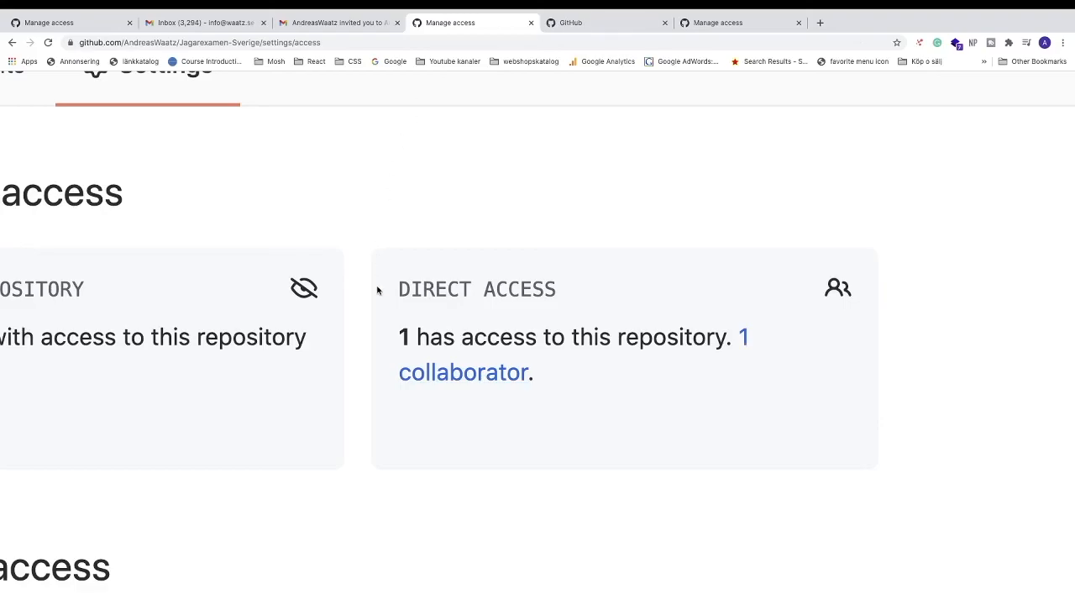